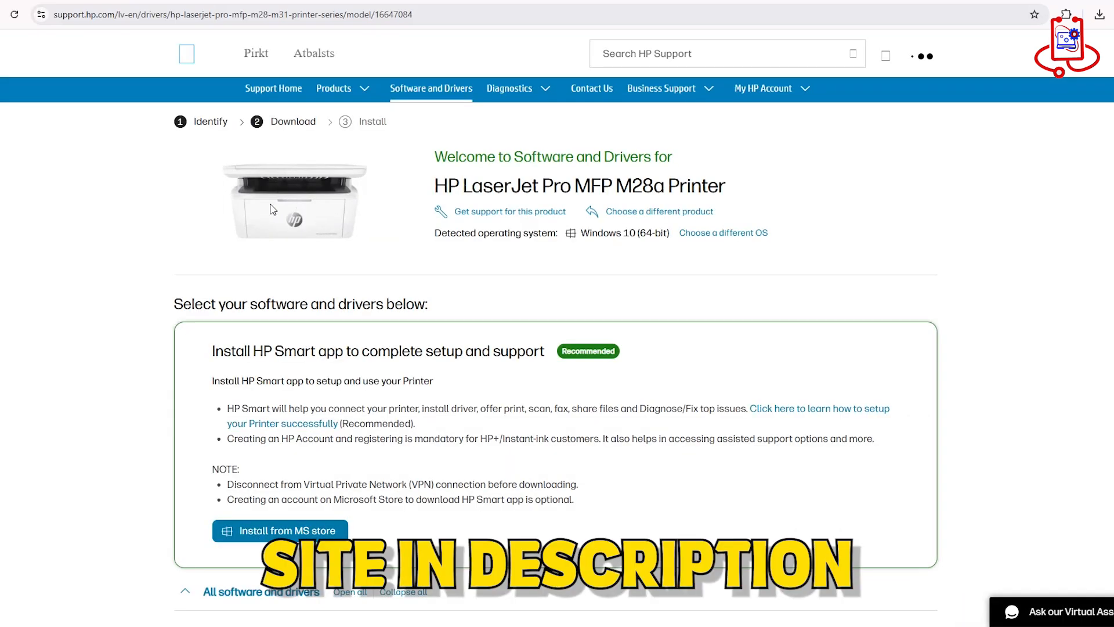
Step: Download the M28-M31 firmware update utility from the Firmware category of the drivers list
{"action": "scroll", "scroll_direction": "down", "scroll_amount": 3}
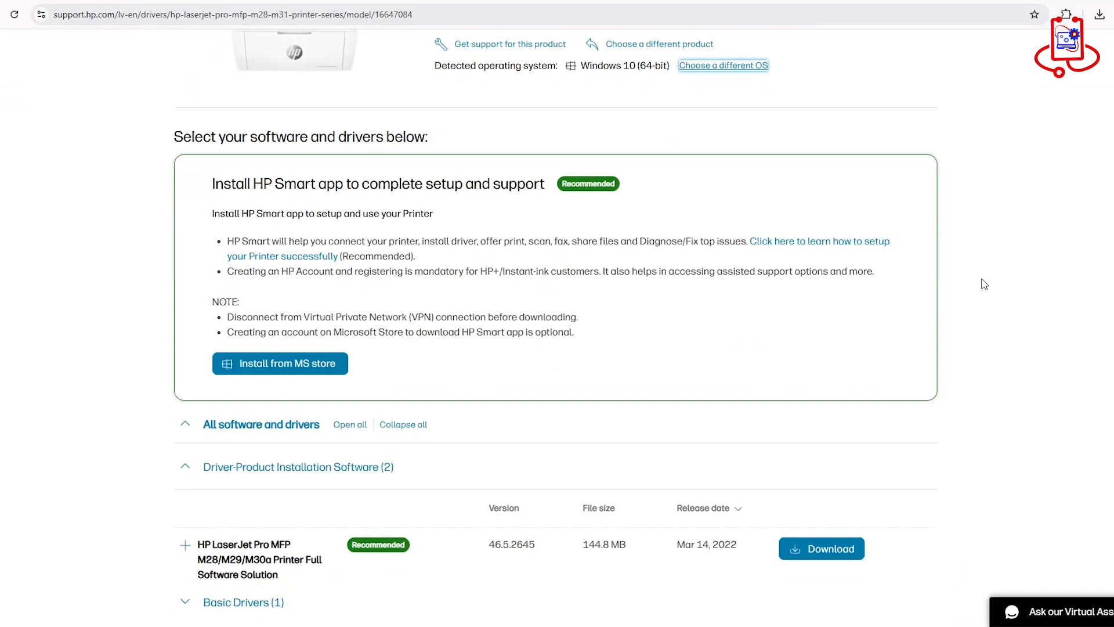
{"action": "scroll", "scroll_direction": "down", "scroll_amount": 3}
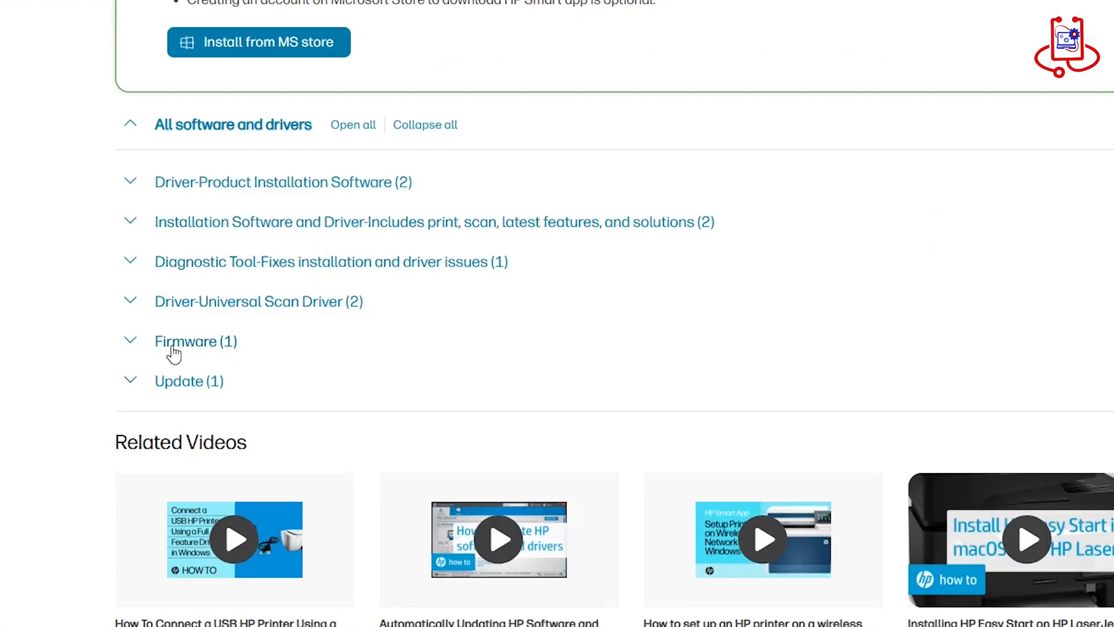
{"action": "left_click", "coordinate": [186, 342]}
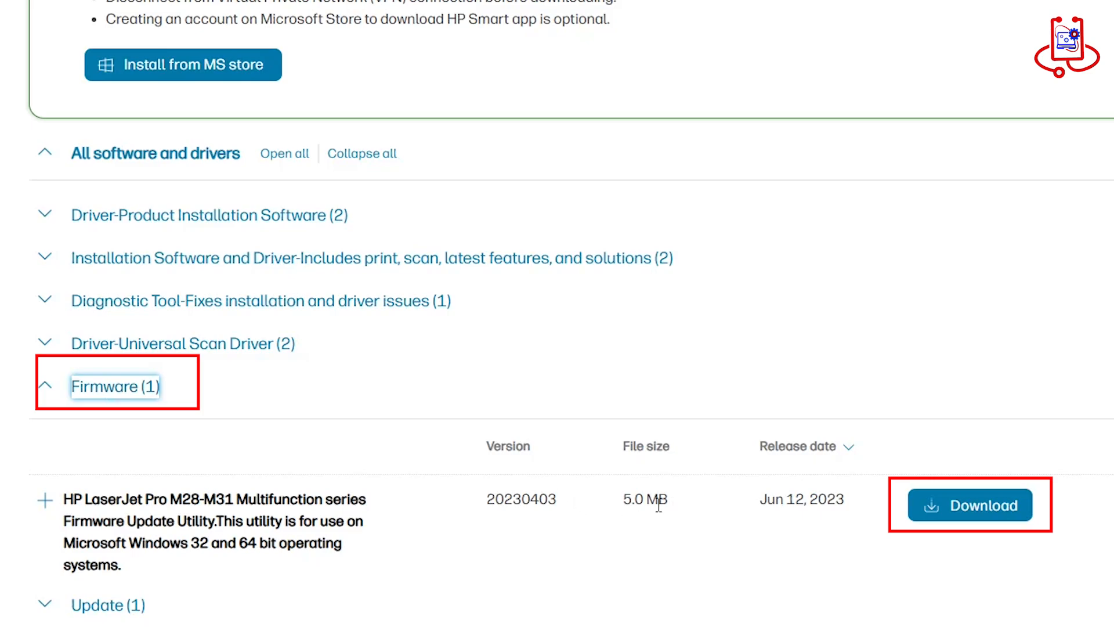
{"action": "left_click", "coordinate": [971, 505]}
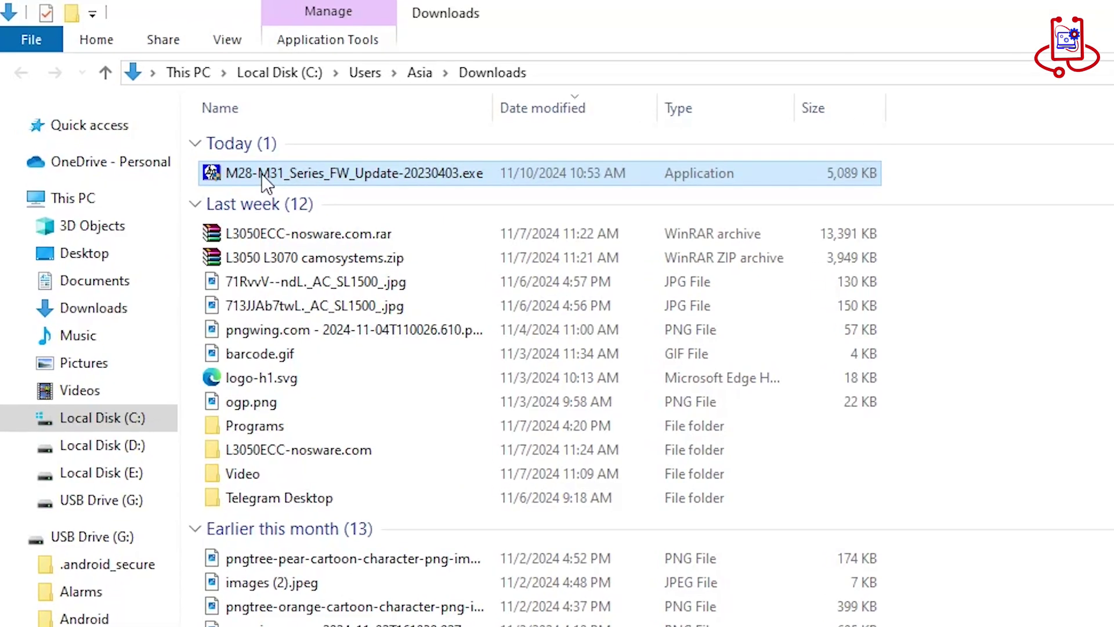
{"action": "mouse_move", "coordinate": [265, 183]}
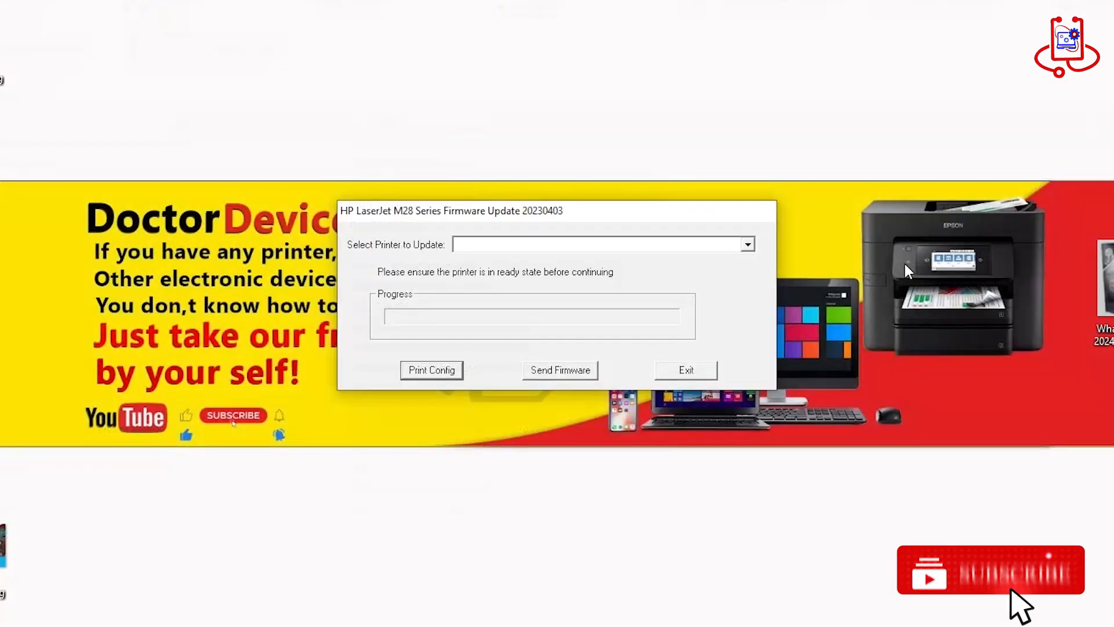
Step: Select HP LaserJet MFP M28-M31 in the Select Printer to Update dropdown
{"action": "left_click", "coordinate": [747, 244]}
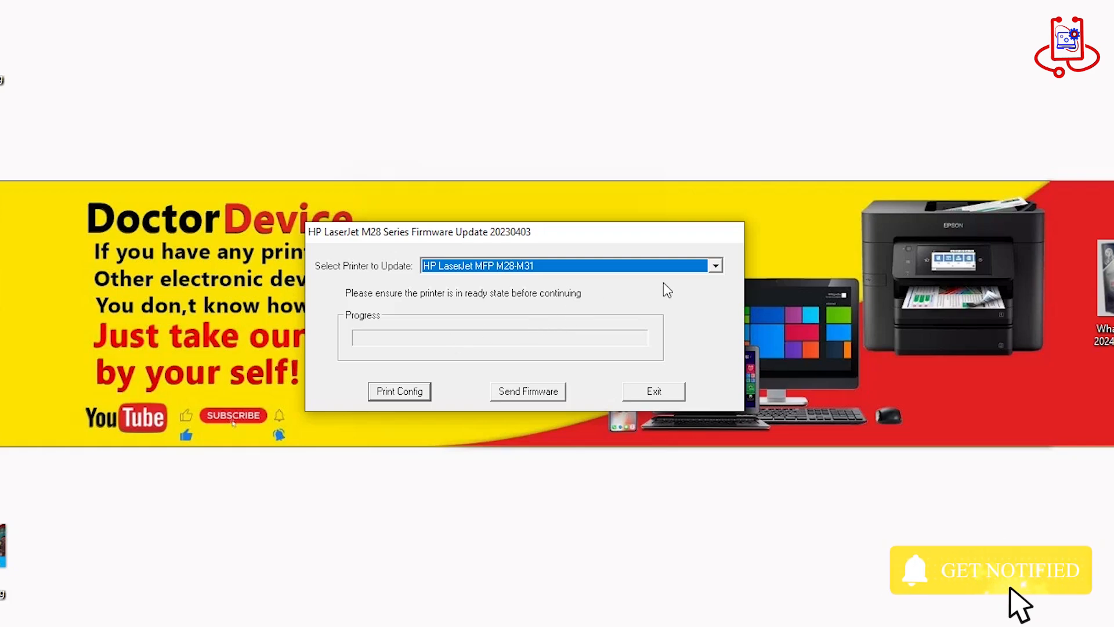